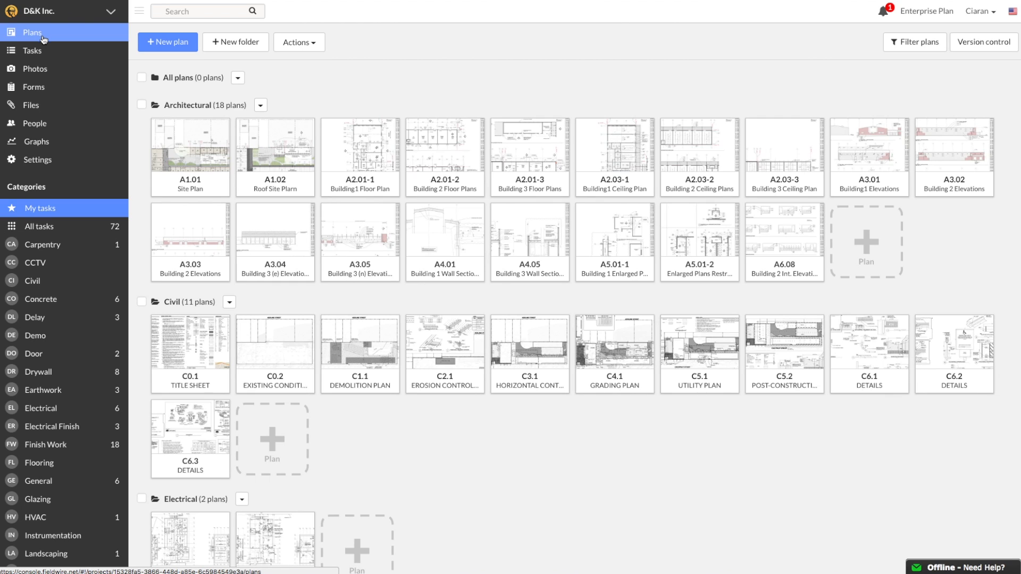
Go to the project's Forms section and start a new form to see the form types.
left_click(33, 86)
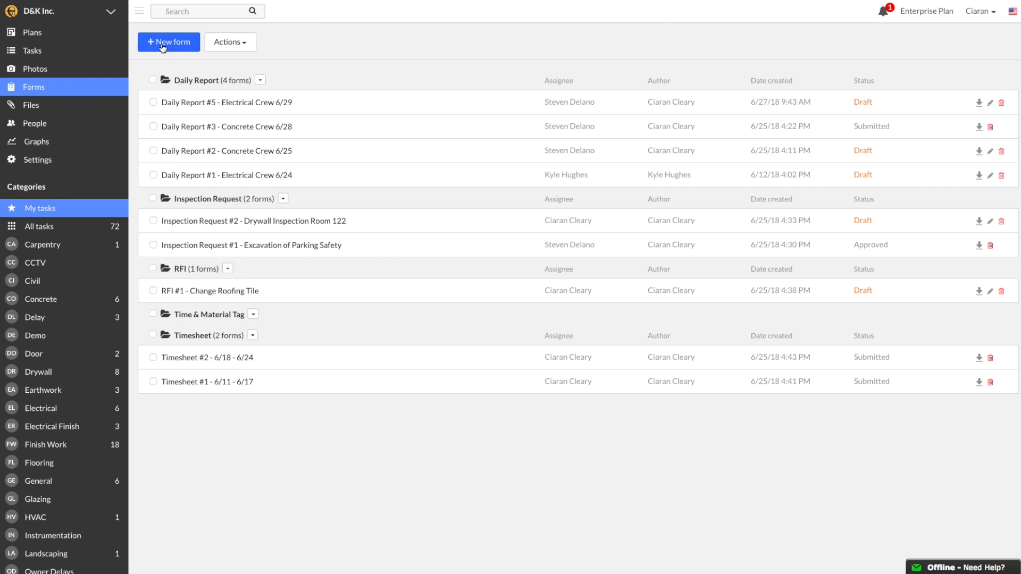
left_click(168, 42)
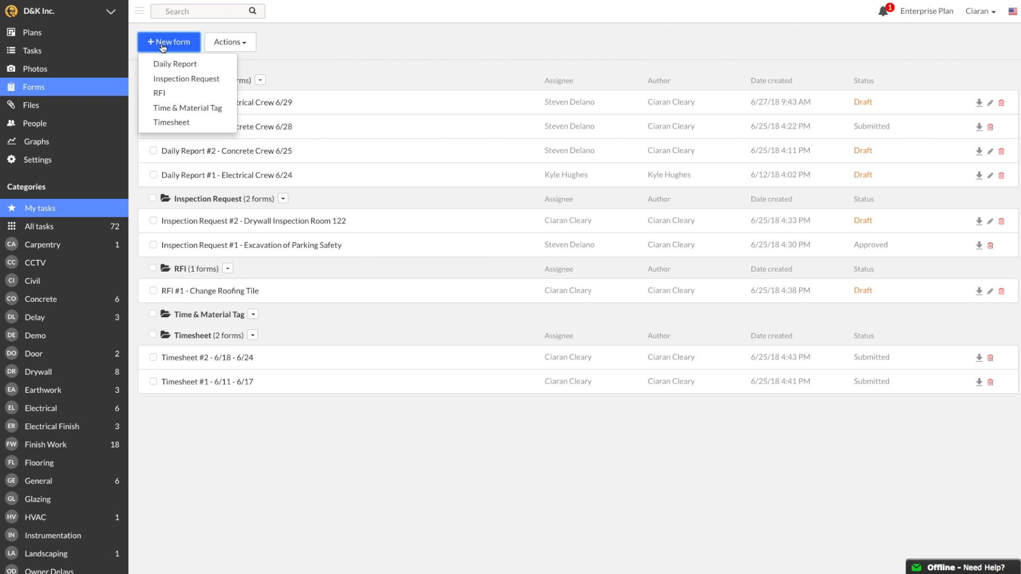
mouse_move(185, 79)
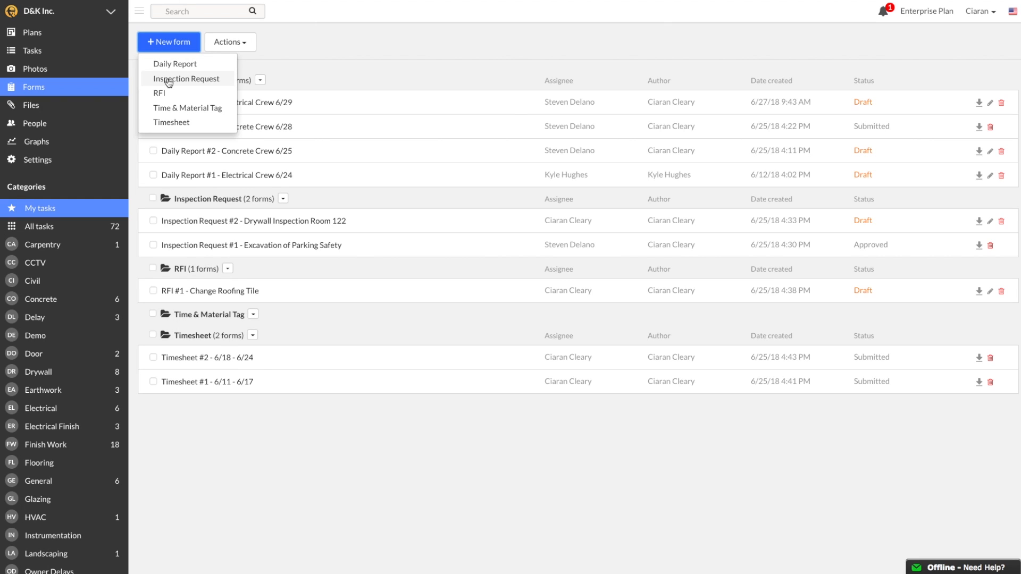
mouse_move(171, 122)
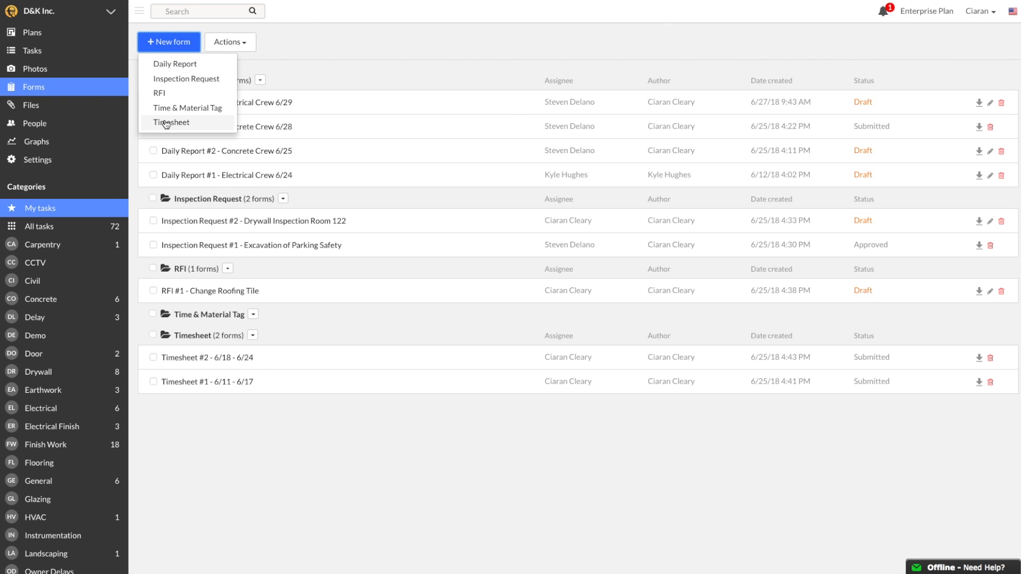
mouse_move(174, 64)
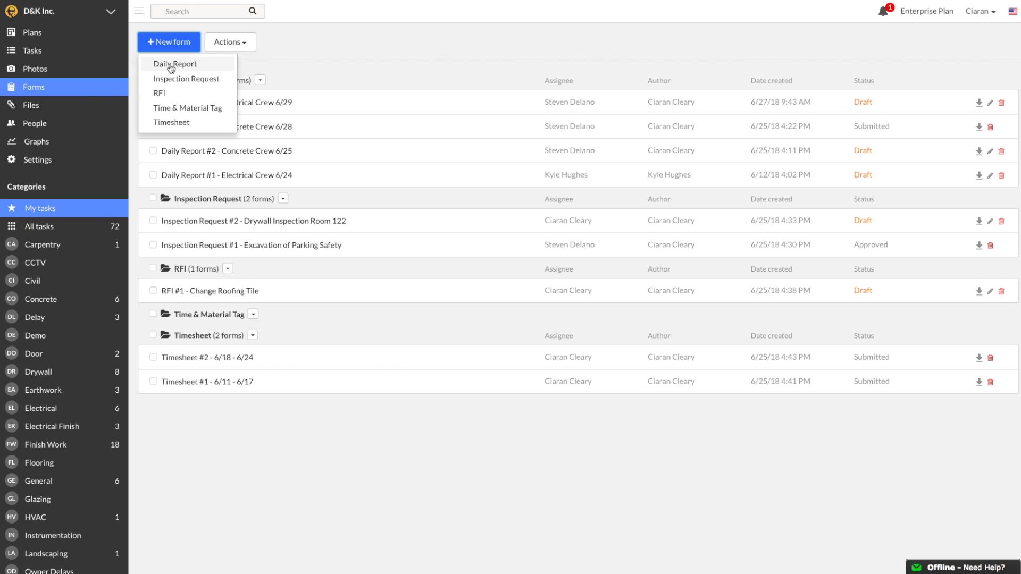
Create a Daily Report described as 'Concrete Crew 6/29', listed as Daily Report #6.
left_click(175, 63)
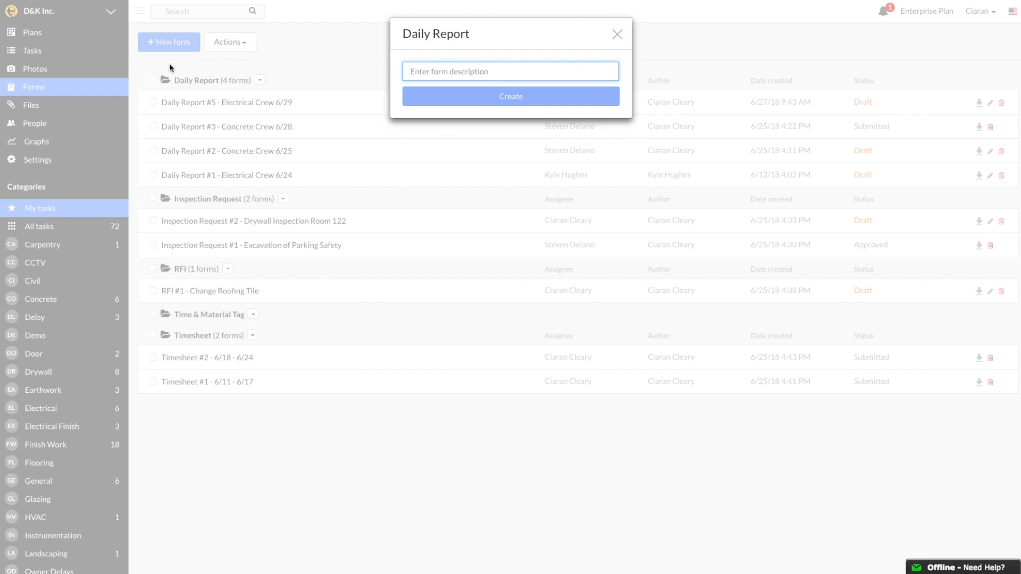
type("Concrete Crew")
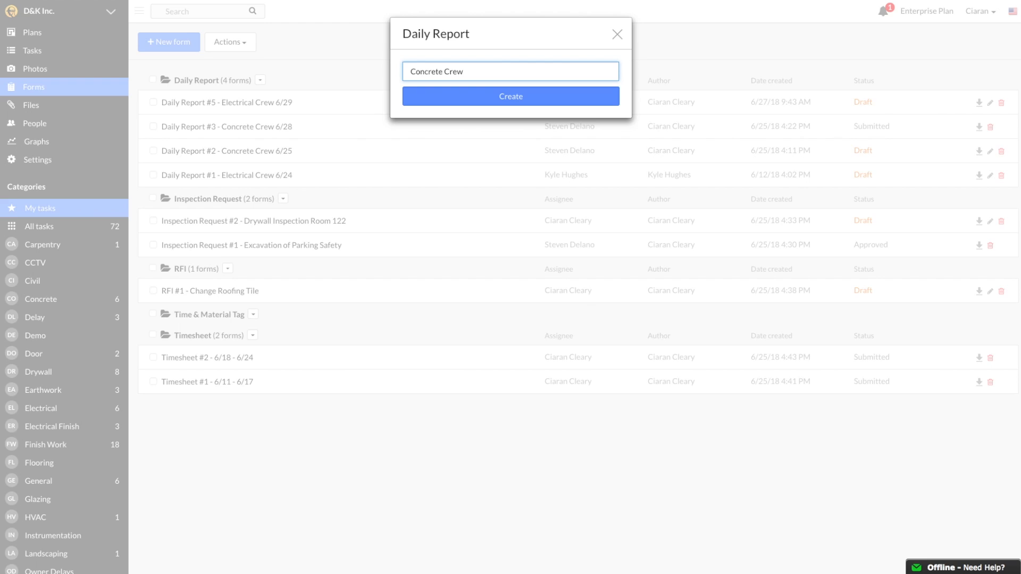
type("6/29")
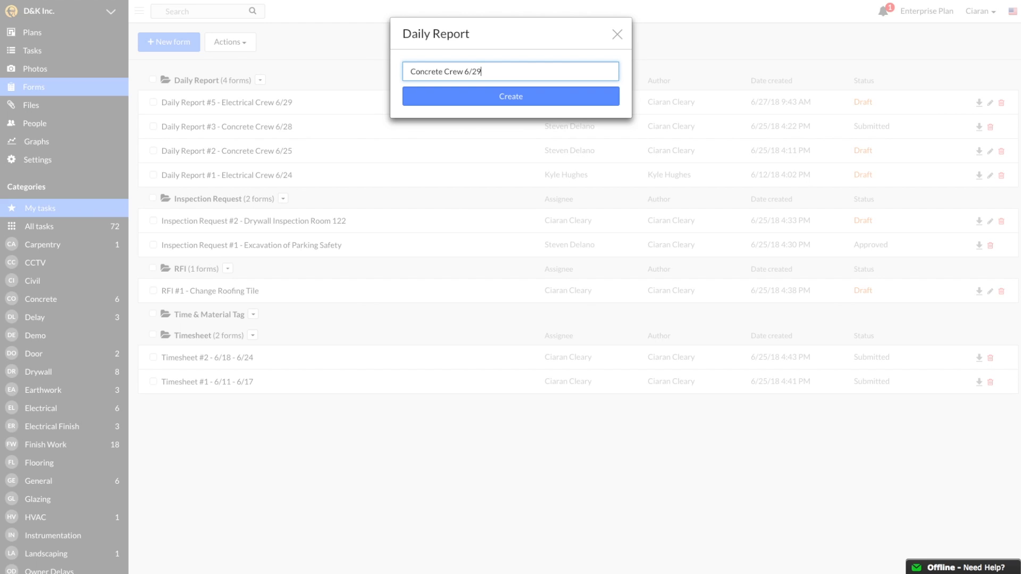
left_click(510, 95)
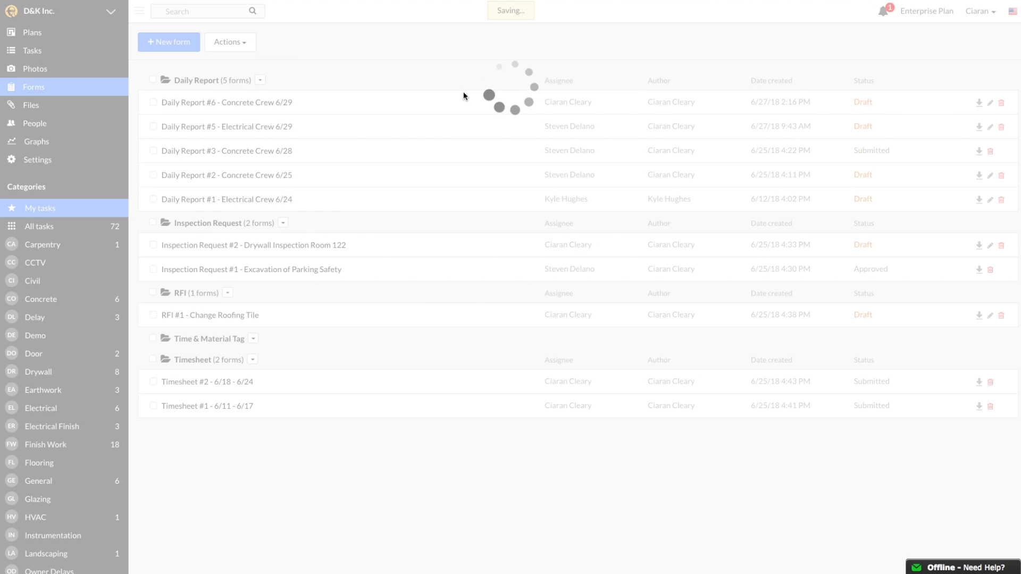
left_click(225, 102)
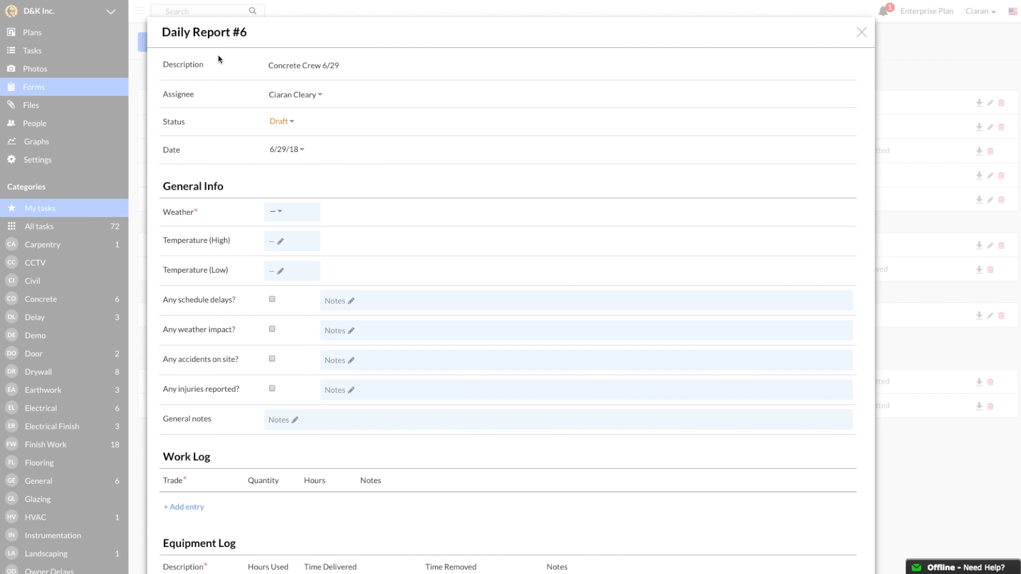
double_click(303, 65)
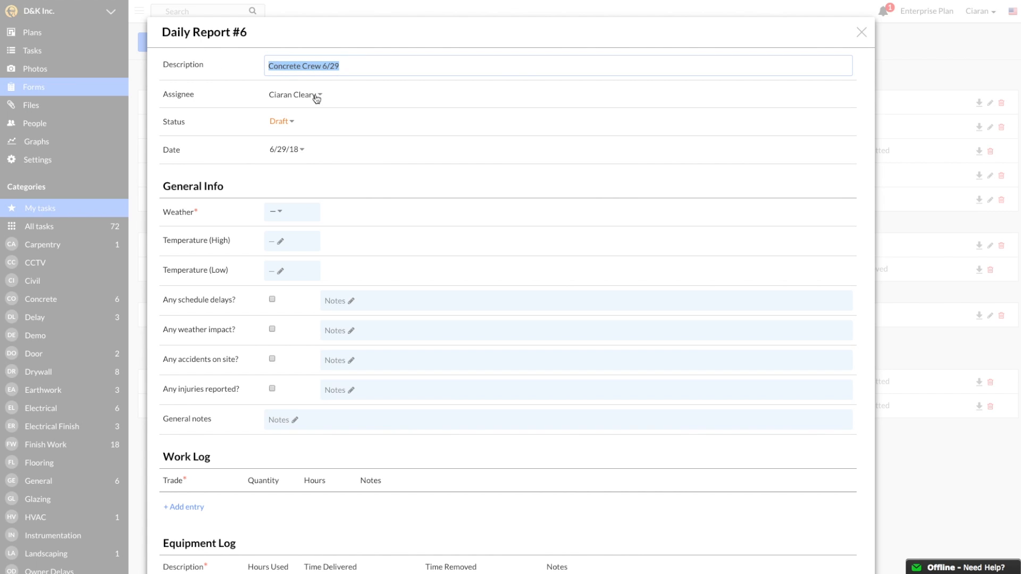
left_click(316, 95)
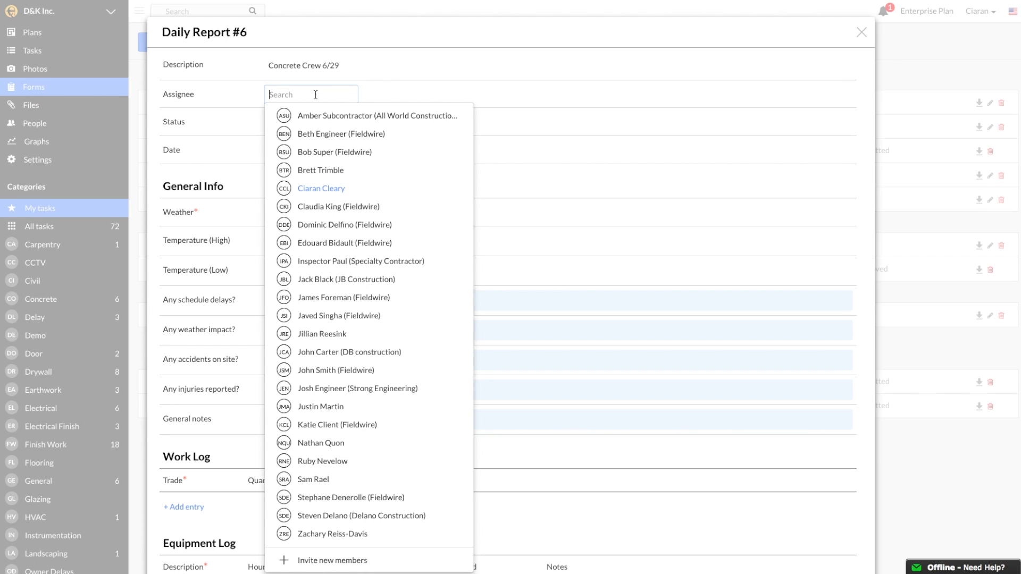
mouse_move(315, 370)
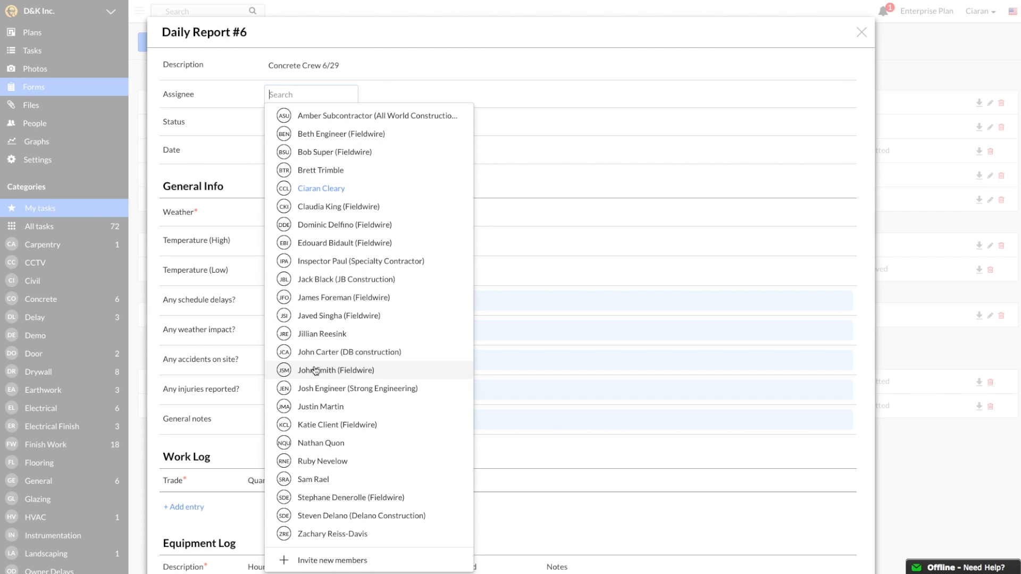
mouse_move(325, 562)
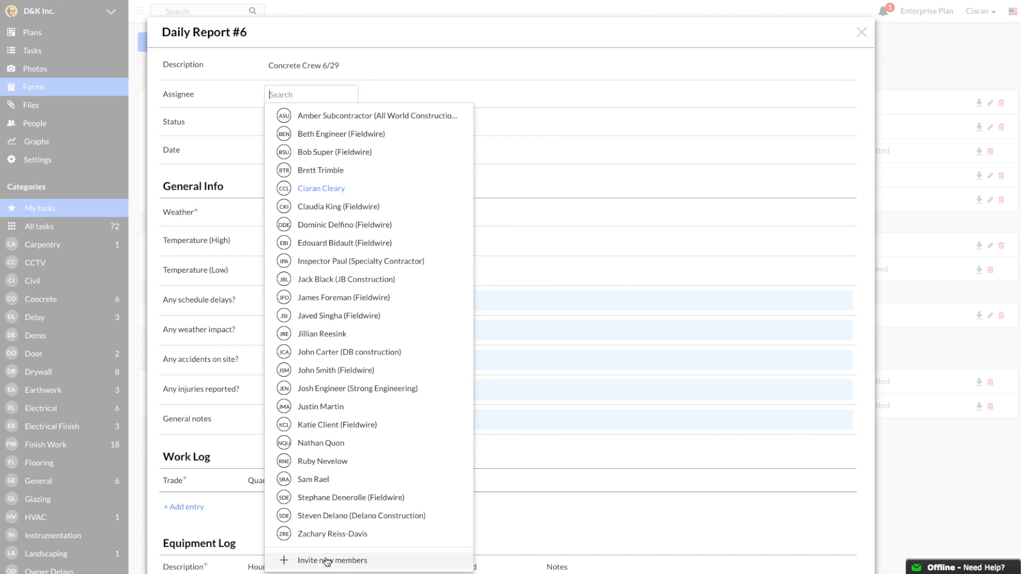
left_click(362, 515)
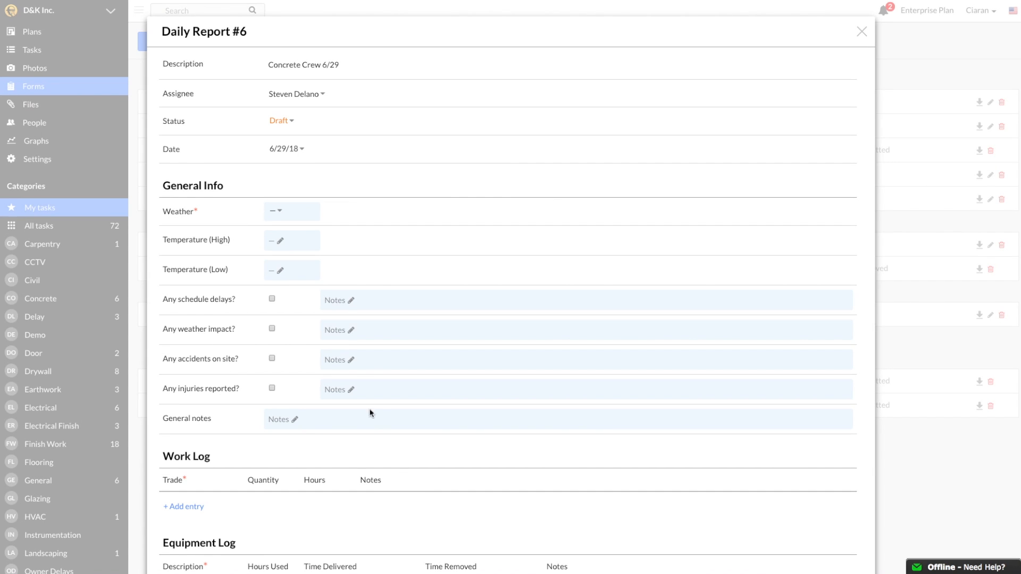
mouse_move(293, 130)
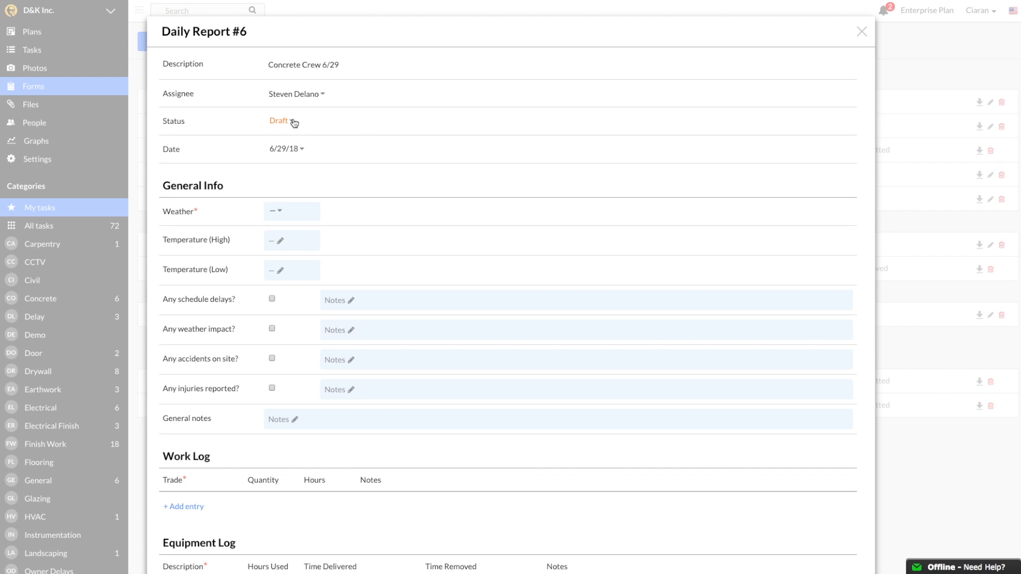
left_click(279, 120)
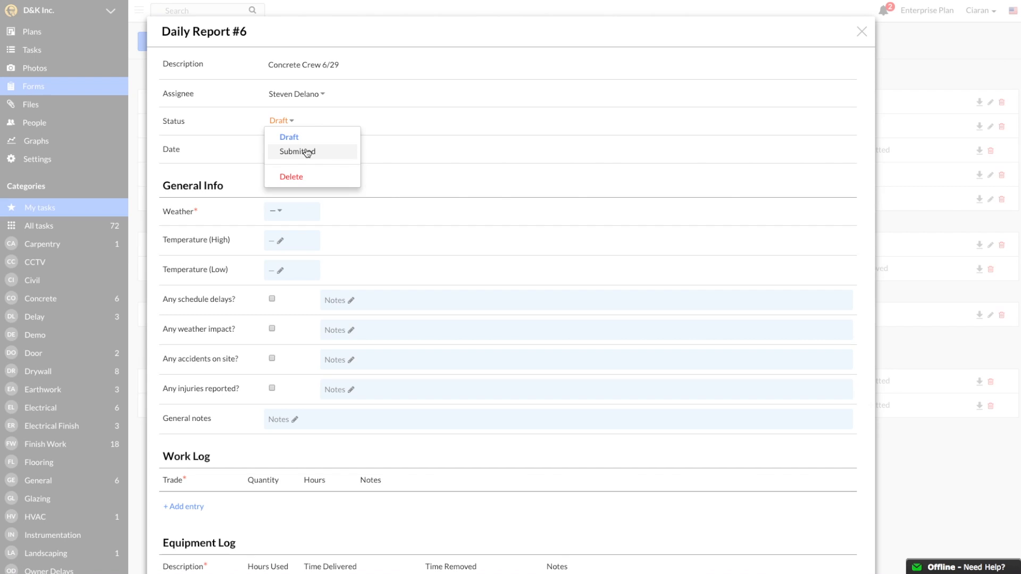
mouse_move(311, 136)
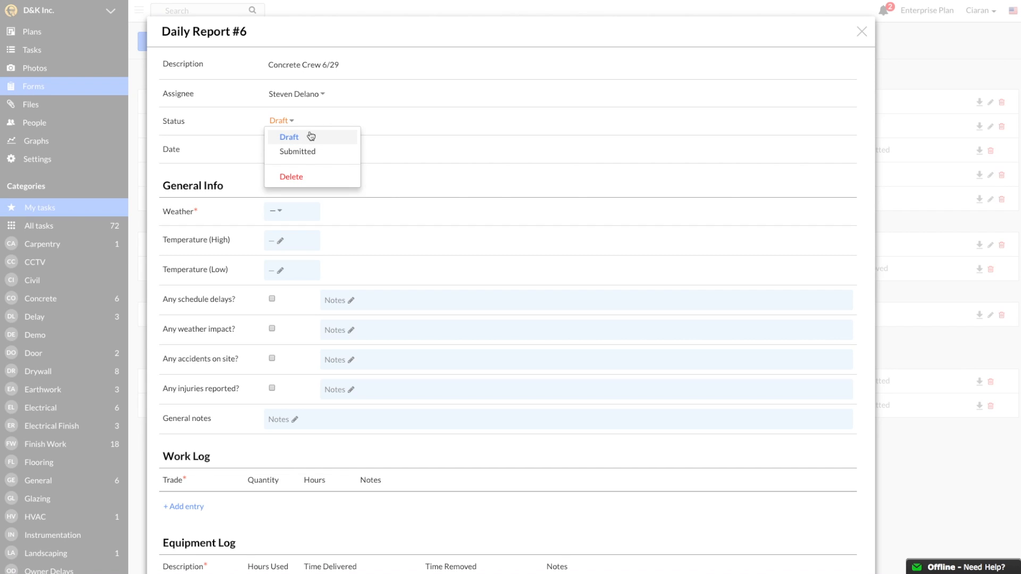
left_click(288, 137)
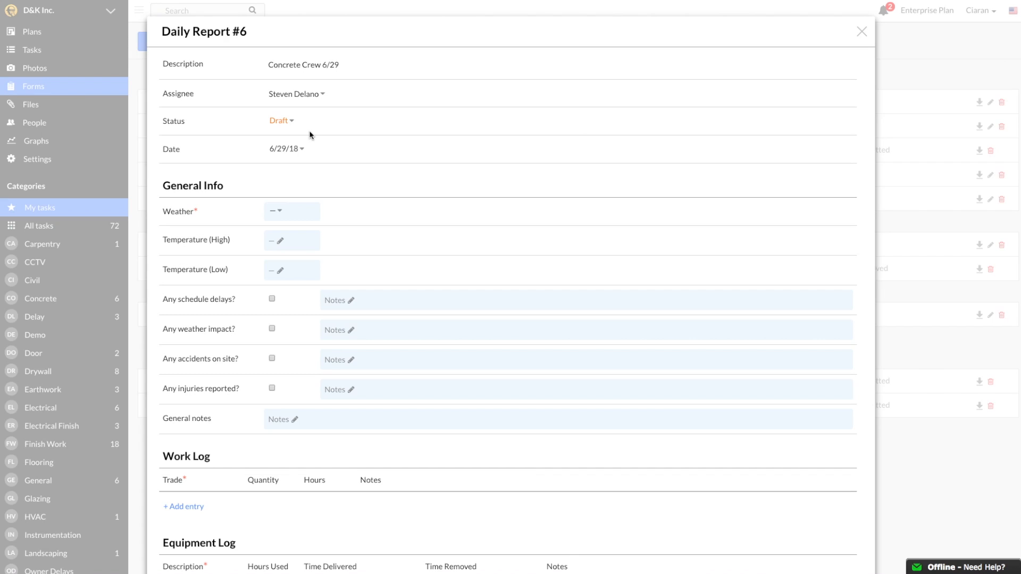
mouse_move(311, 136)
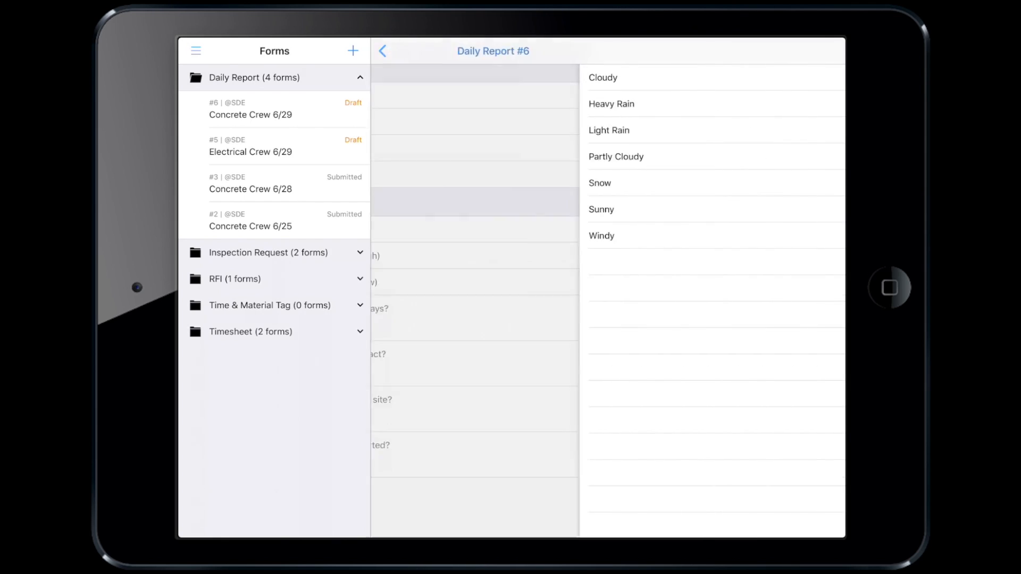
Record Sunny weather on Daily Report #6 and switch on schedule delays.
left_click(600, 210)
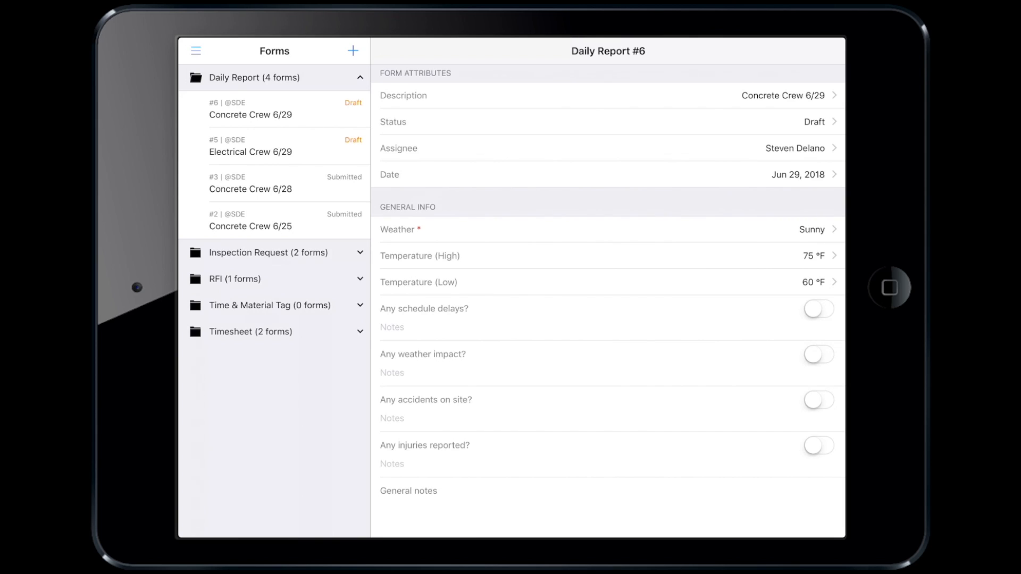
left_click(818, 308)
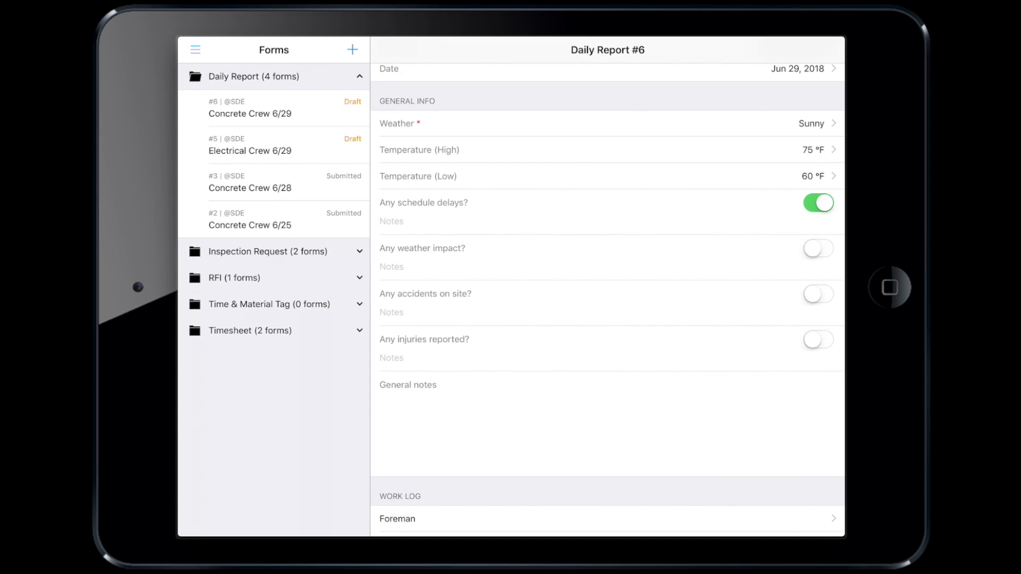
Add general notes: 'Poured the L1 slab and started rebar installation'.
type("Poured the")
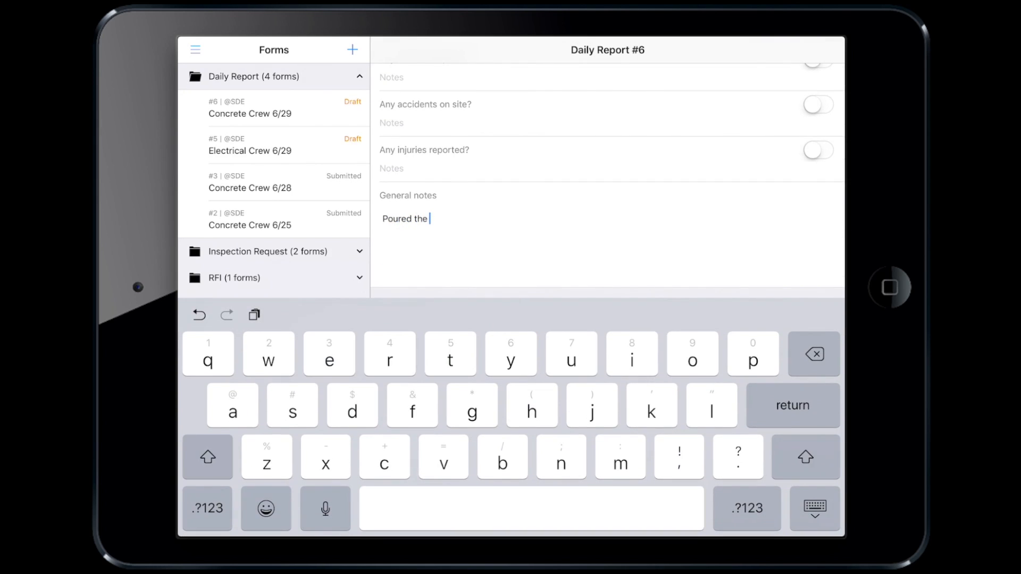
type("L1 slab and started rebar installations")
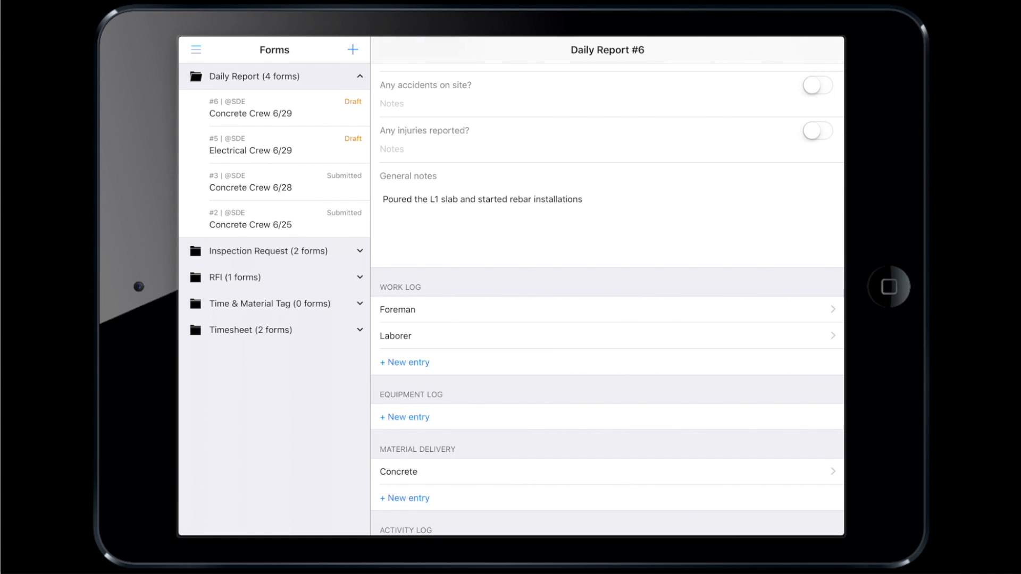
scroll("down", 3)
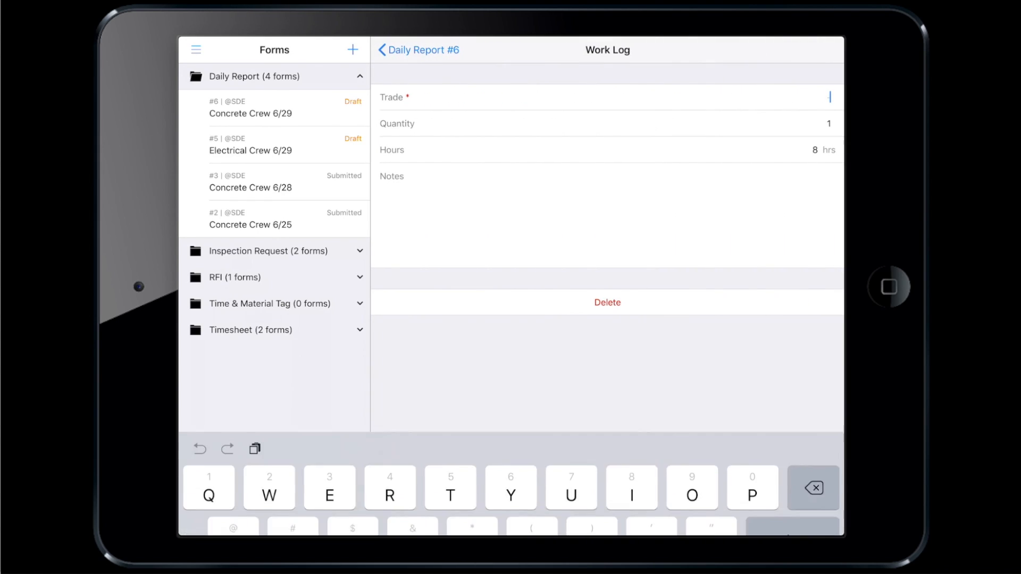
Log a Concrete finishers work entry with quantity 2 and begin a Rebar setters entry.
type("Concrete finishers")
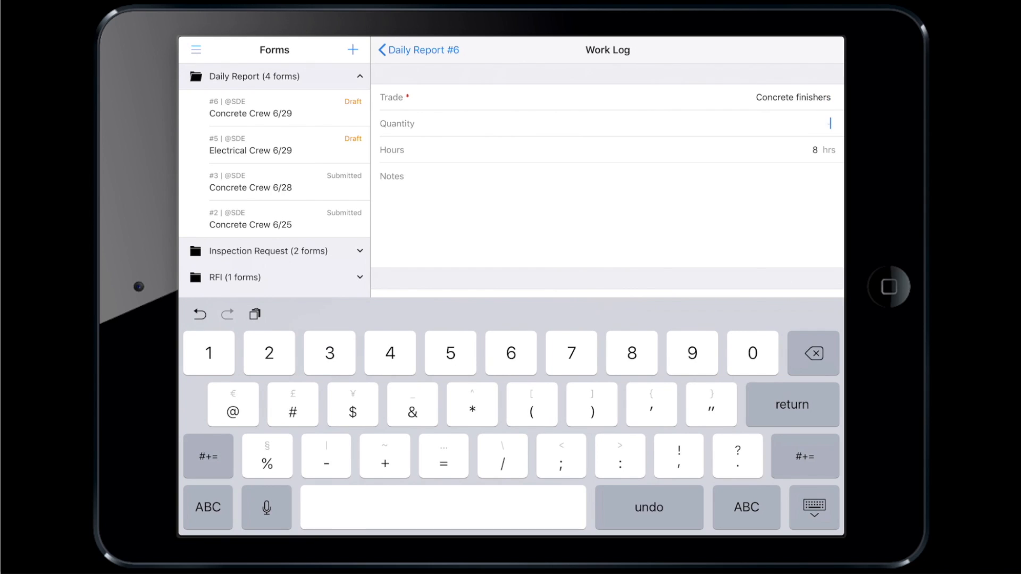
type("2")
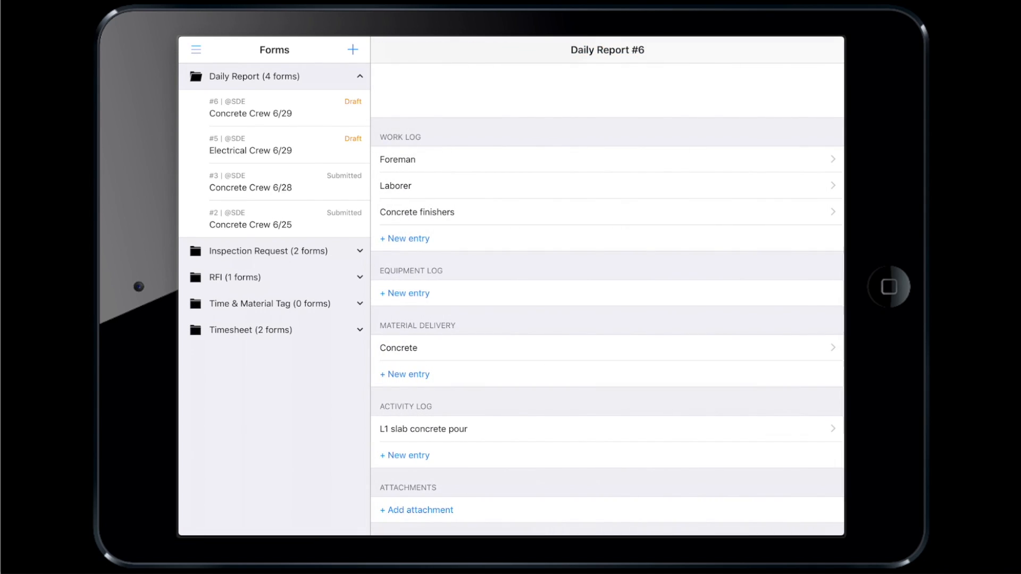
type("Rebar setters")
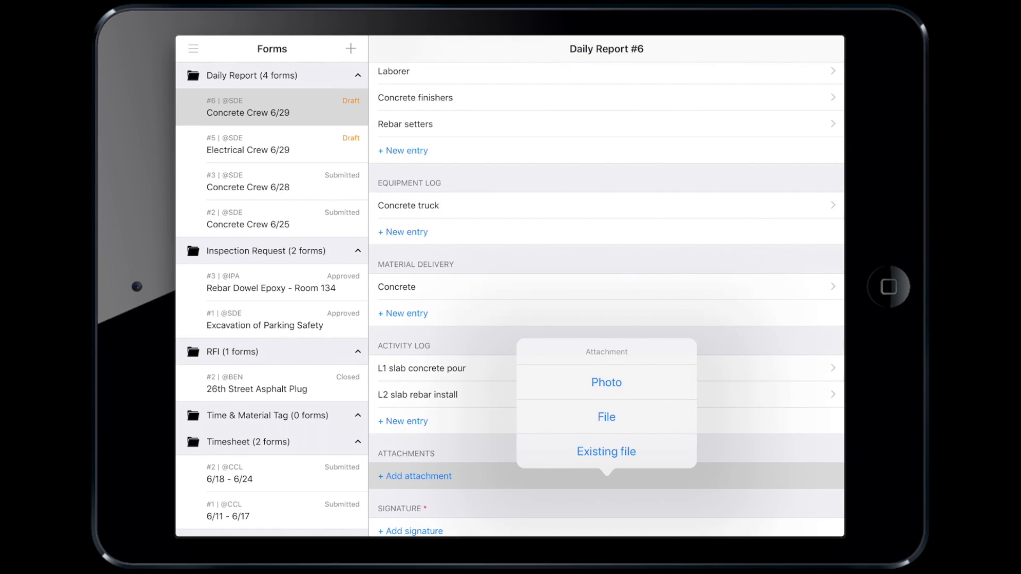
Choose an attachment source to add an attachment to Daily Report #6.
left_click(605, 381)
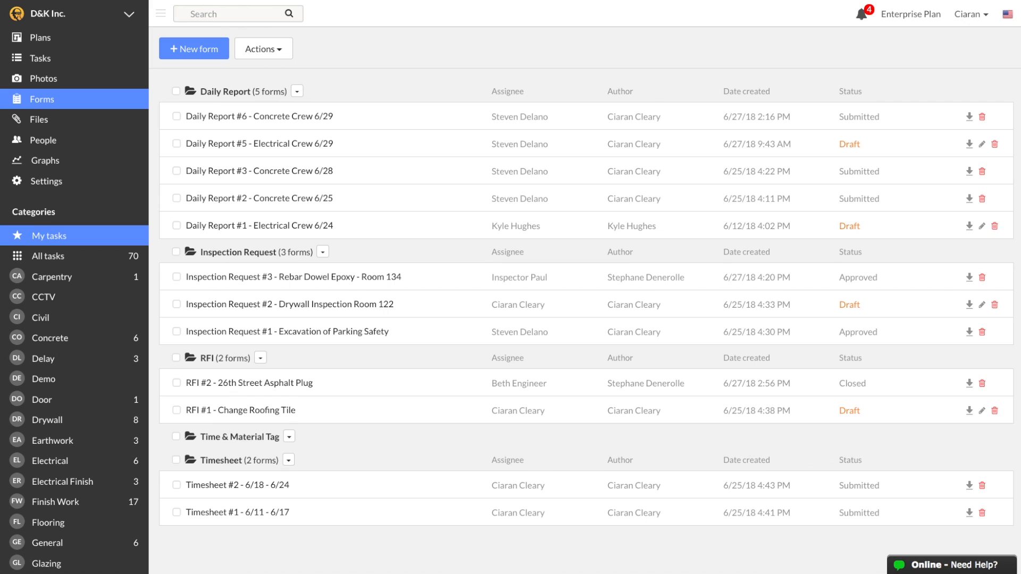
mouse_move(970, 119)
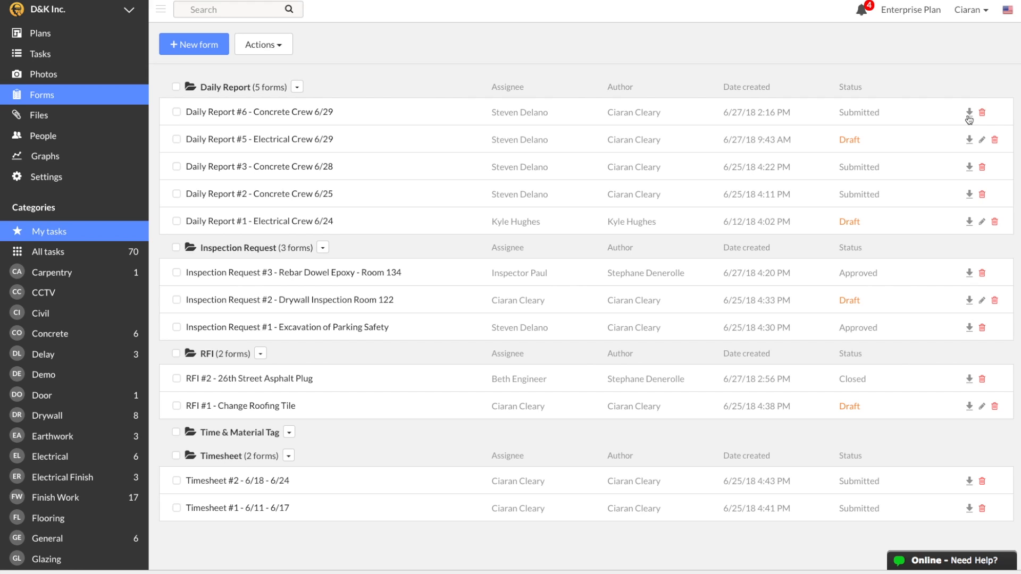
Download the submitted Daily Report #6 - Concrete Crew 6/29 as a branded PDF.
left_click(969, 112)
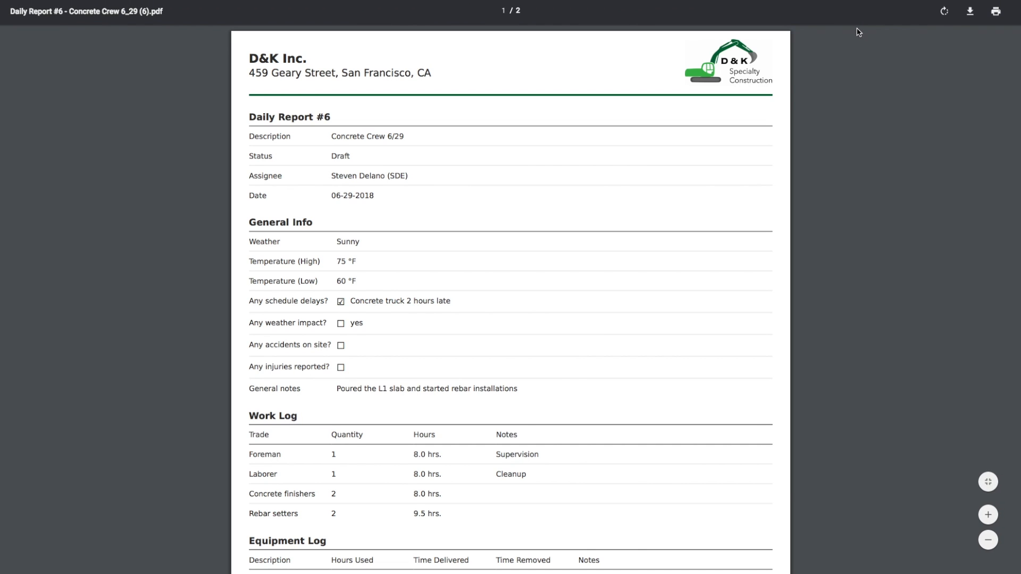
scroll("down", 3)
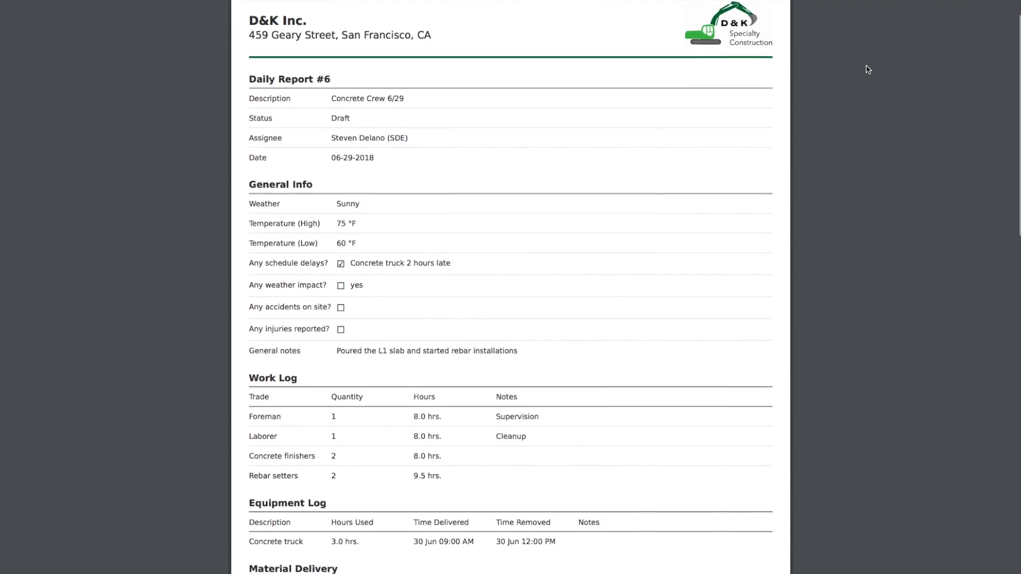
scroll("down", 3)
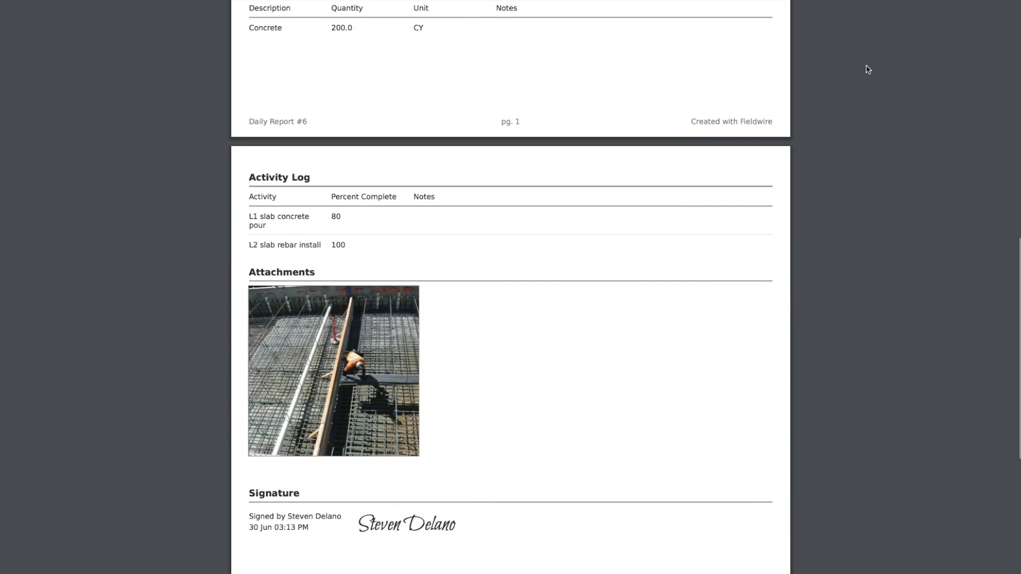
scroll("down", 3)
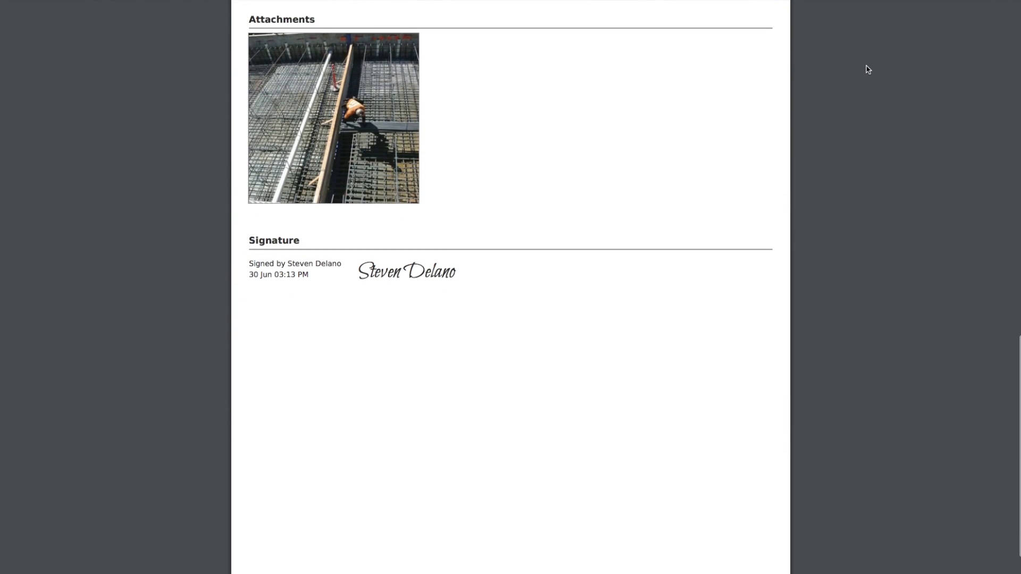